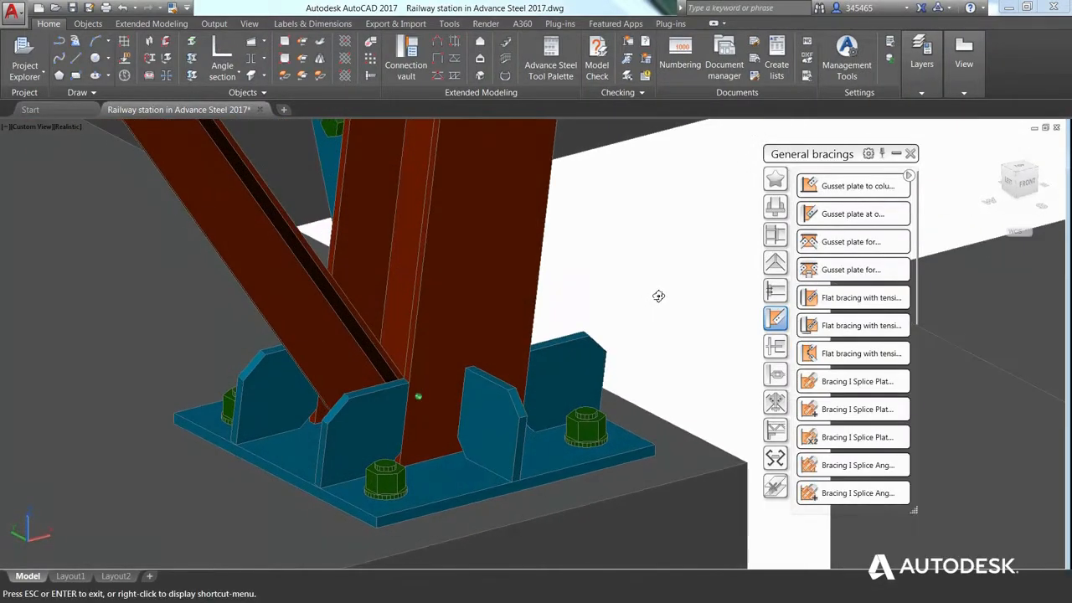
# - Preview the up-to-date NC/DXF files P8.nc.dxf and then bp1001.nc.dxf in Document Manager
pyautogui.click(316, 109)
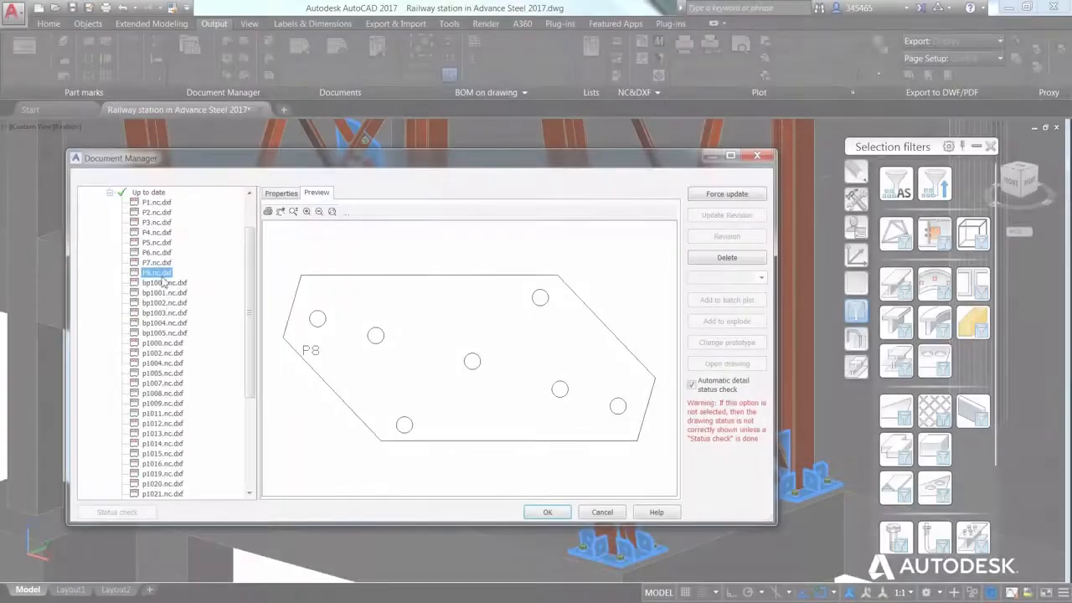
pyautogui.click(164, 292)
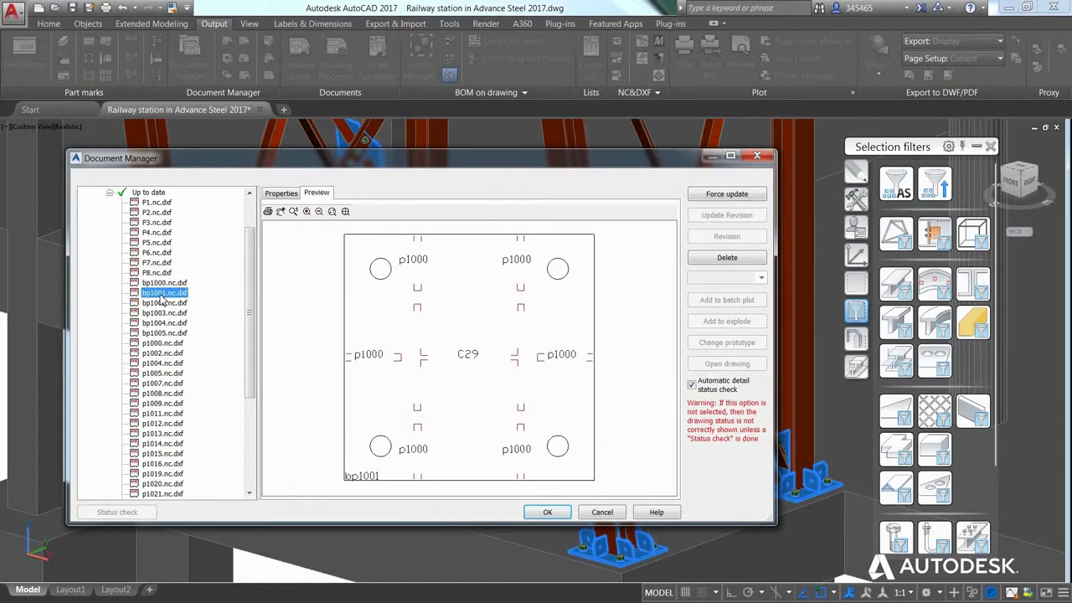
pyautogui.click(163, 313)
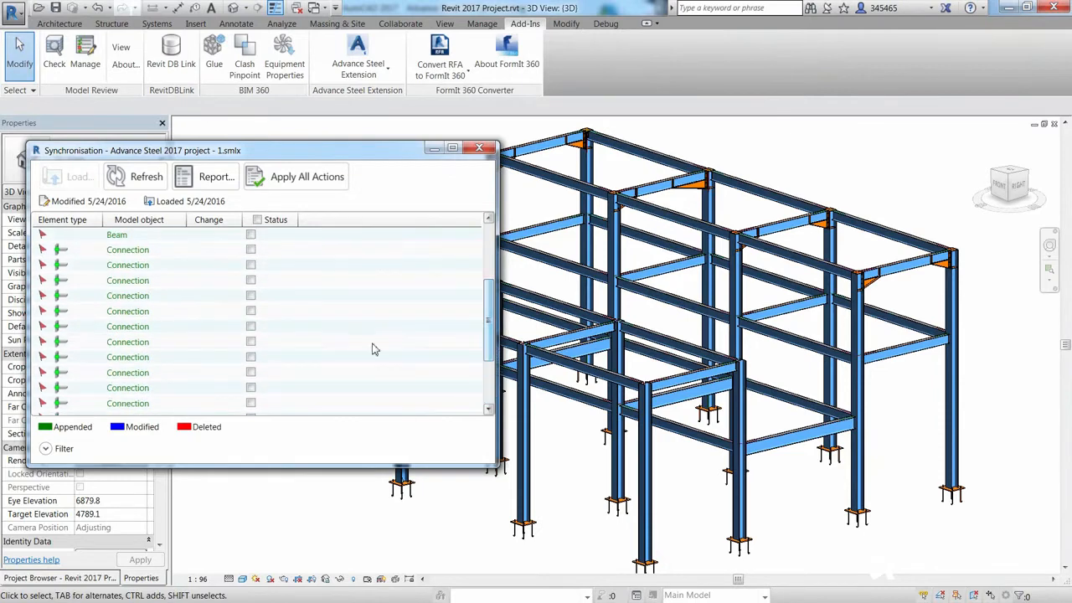
# - Apply the synchronisation actions for the appended beam and connections from the .smlx project
pyautogui.click(63, 455)
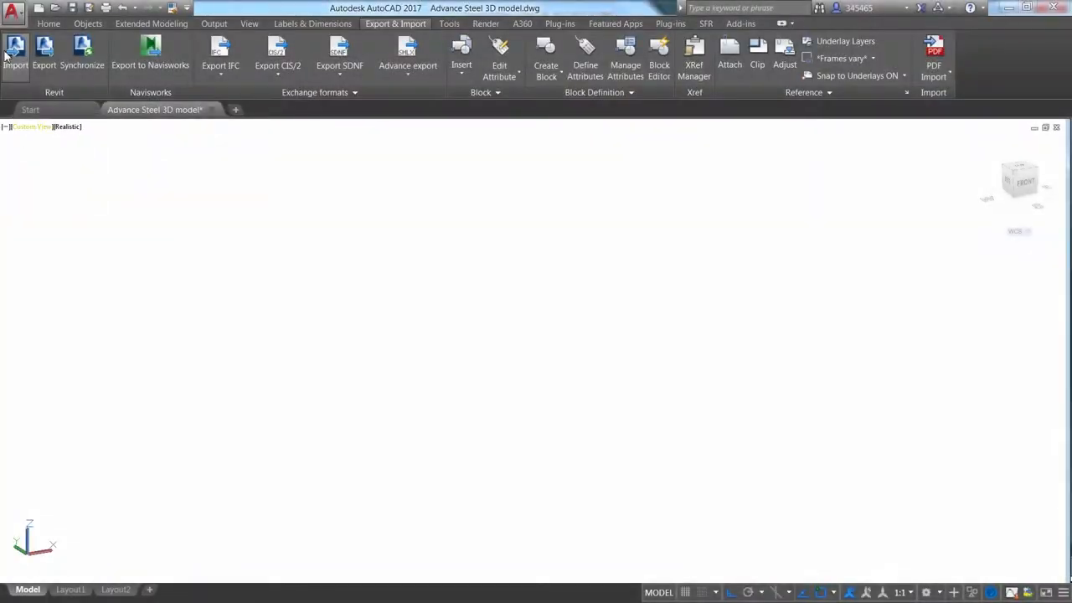
# - Import Revit model.smlx into the empty model through Revit Import
pyautogui.click(15, 54)
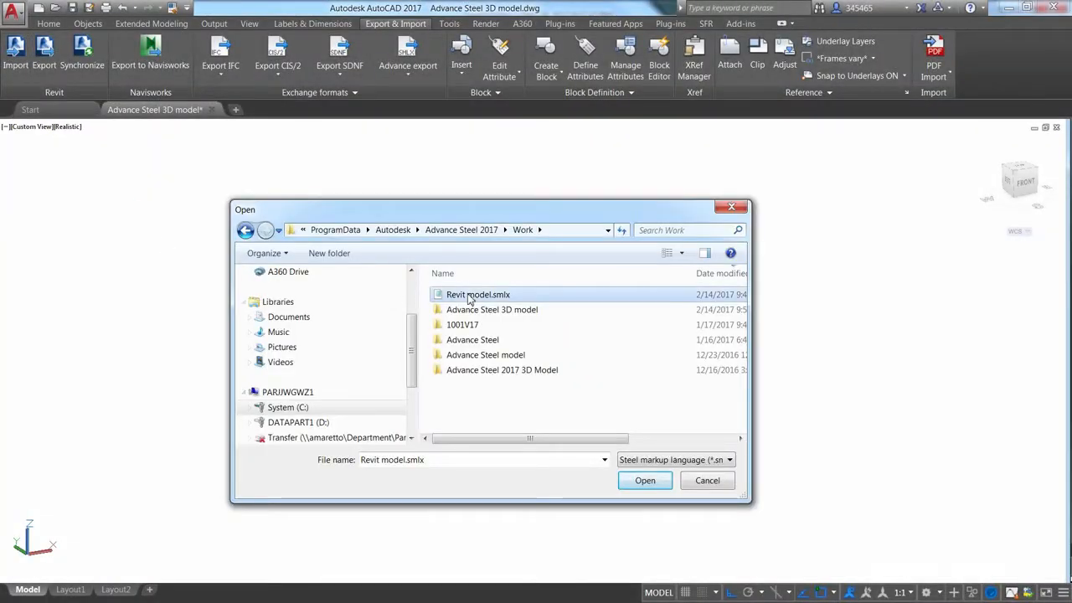
pyautogui.click(645, 479)
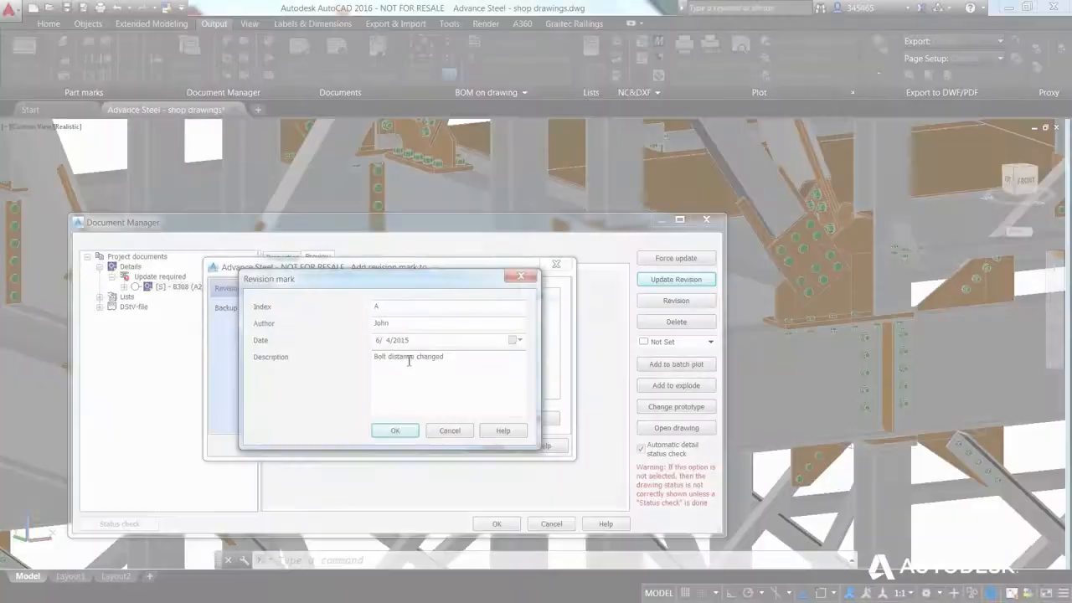
# - Confirm revision A for B308 ('Bolt distance changed'), then preview and open the revised drawing
pyautogui.click(395, 430)
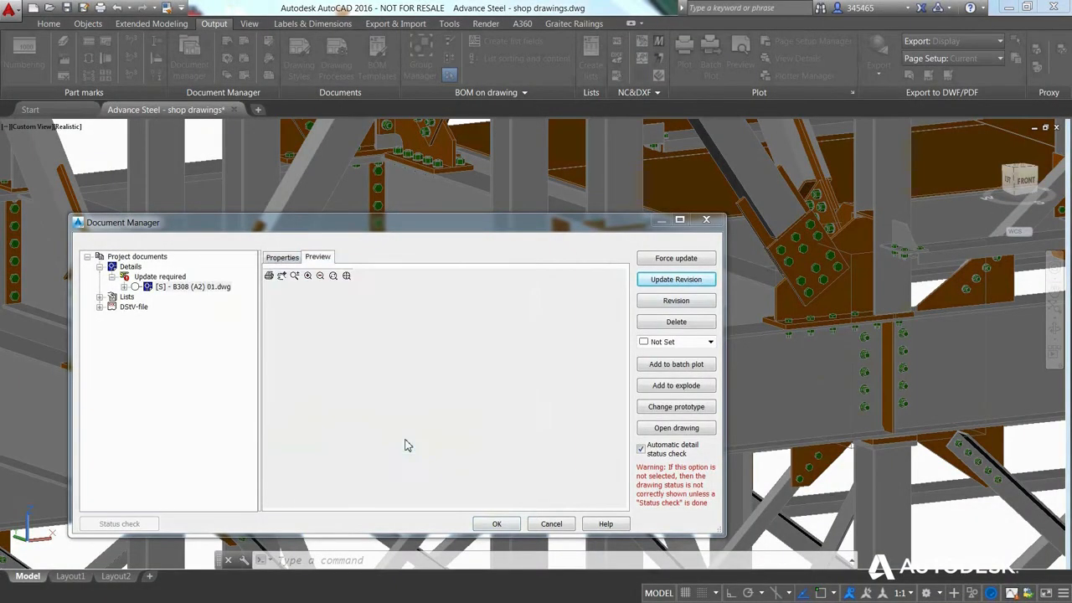
pyautogui.click(675, 279)
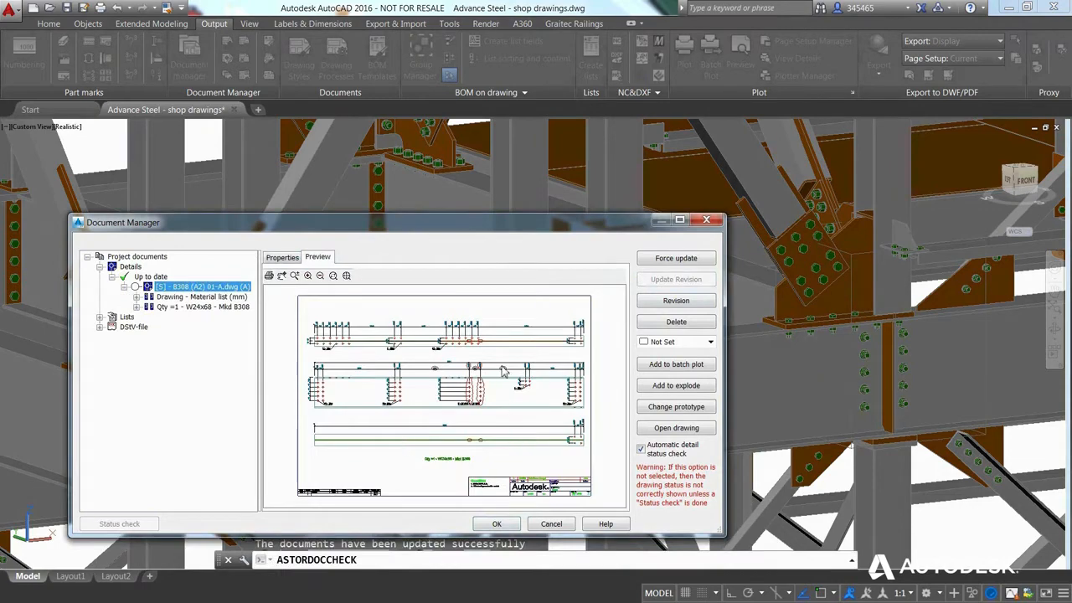
pyautogui.click(675, 427)
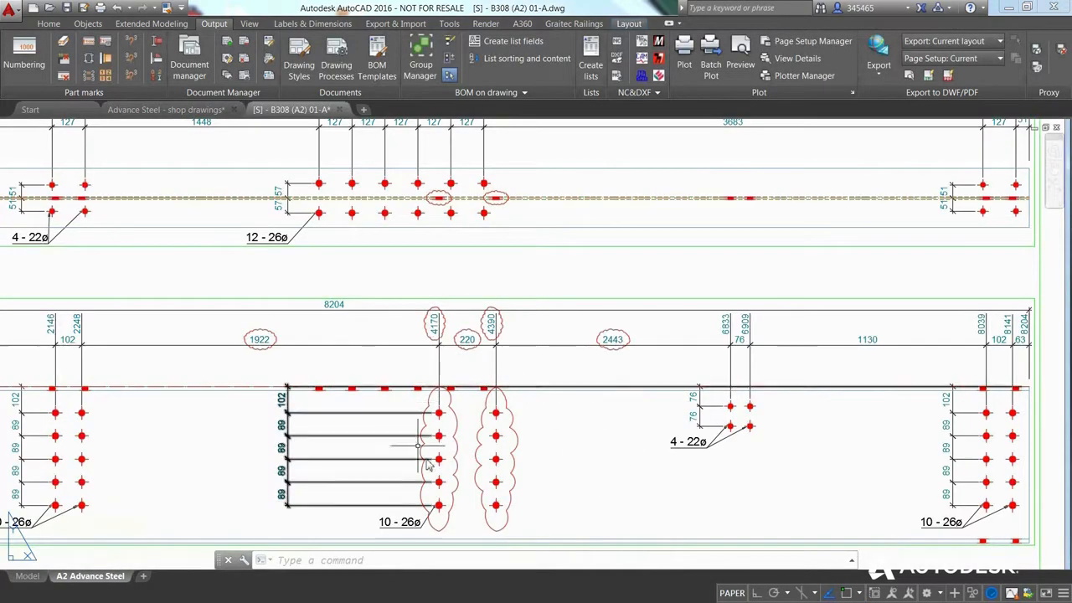